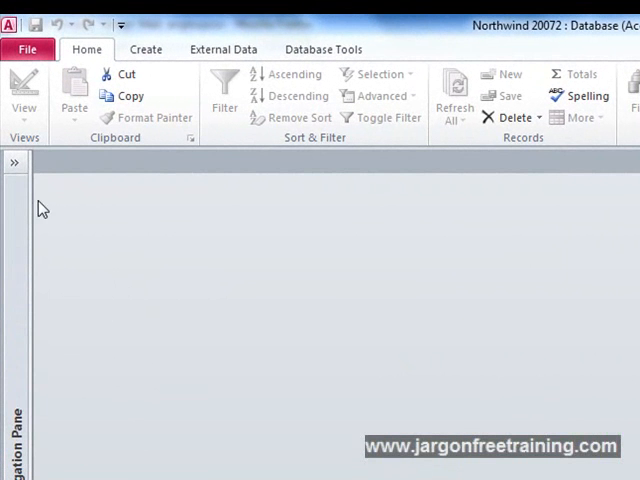
- Start an Excel export of the Purchase Details Extended query from the External Data ribbon
left_click(16, 162)
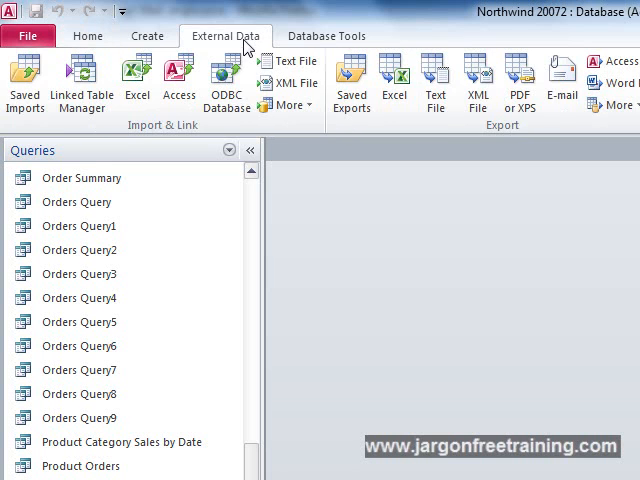
mouse_move(348, 132)
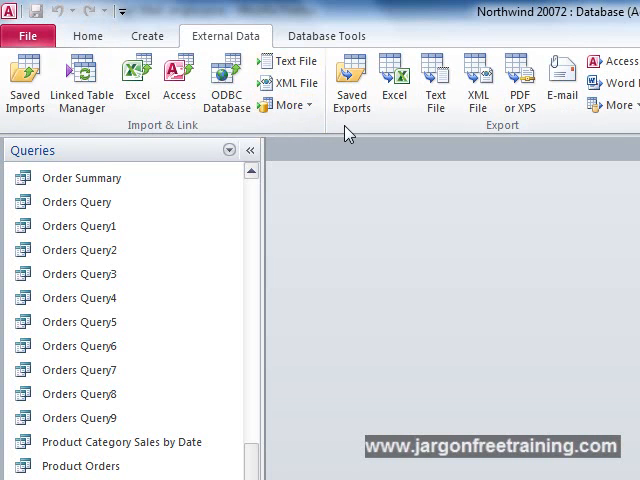
mouse_move(512, 138)
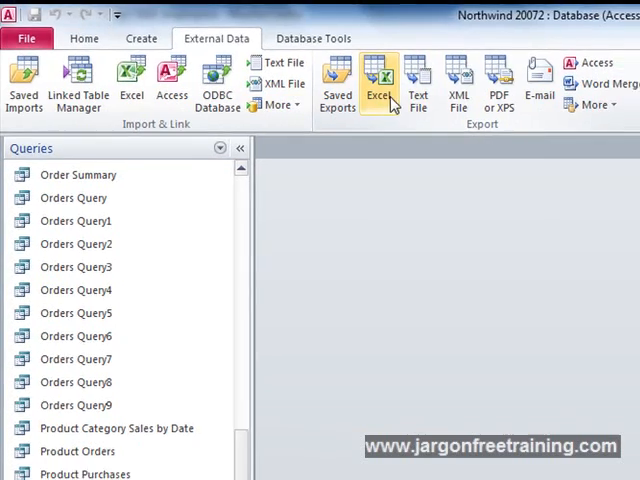
left_click(378, 82)
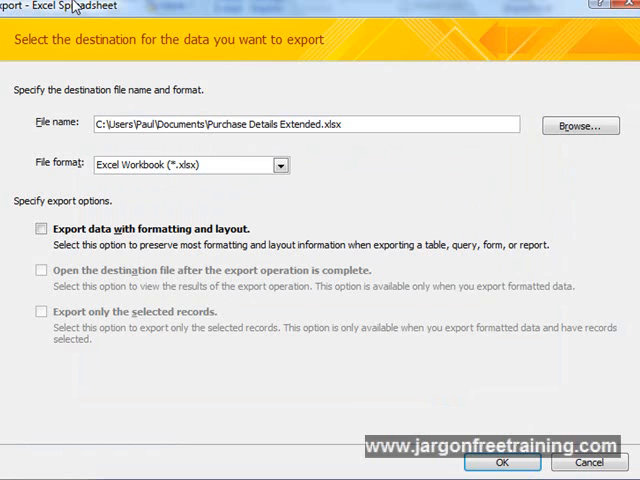
mouse_move(40, 66)
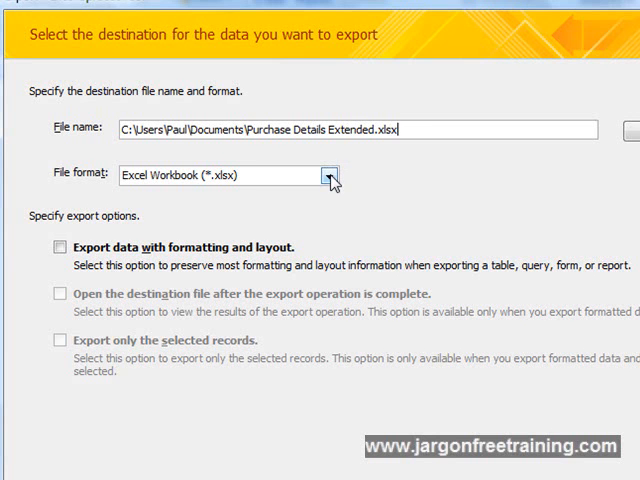
- Review the export file formats, keeping Excel Workbook (.xlsx) for Purchase Details Extended in Documents
left_click(324, 176)
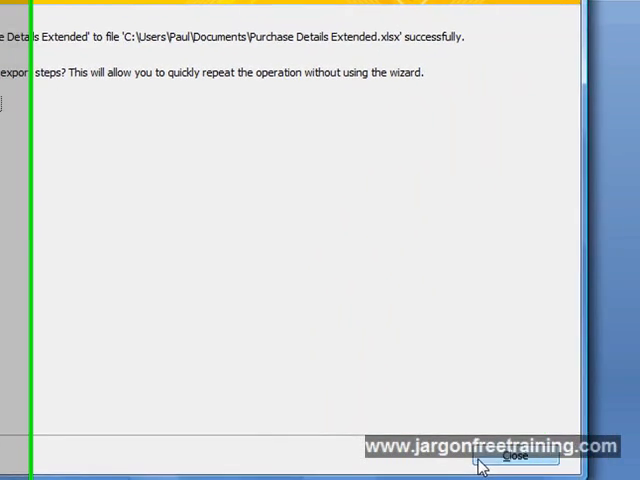
- Dismiss the export success message to view Purchase Details Extended.xlsx in Documents
left_click(512, 458)
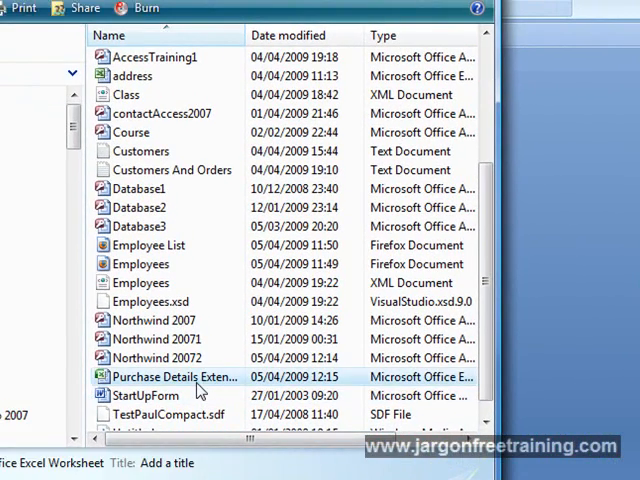
mouse_move(180, 376)
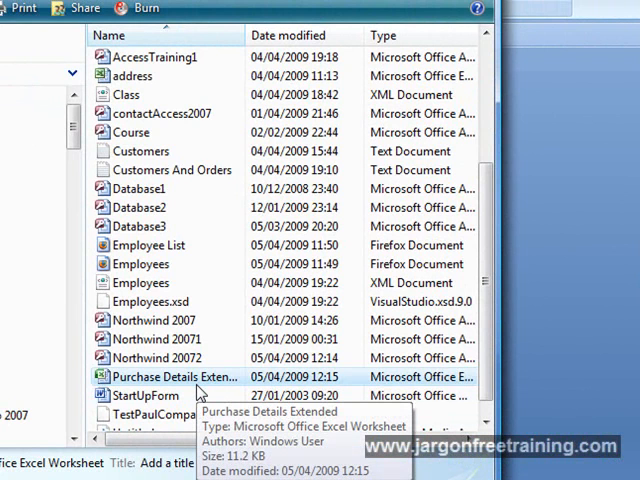